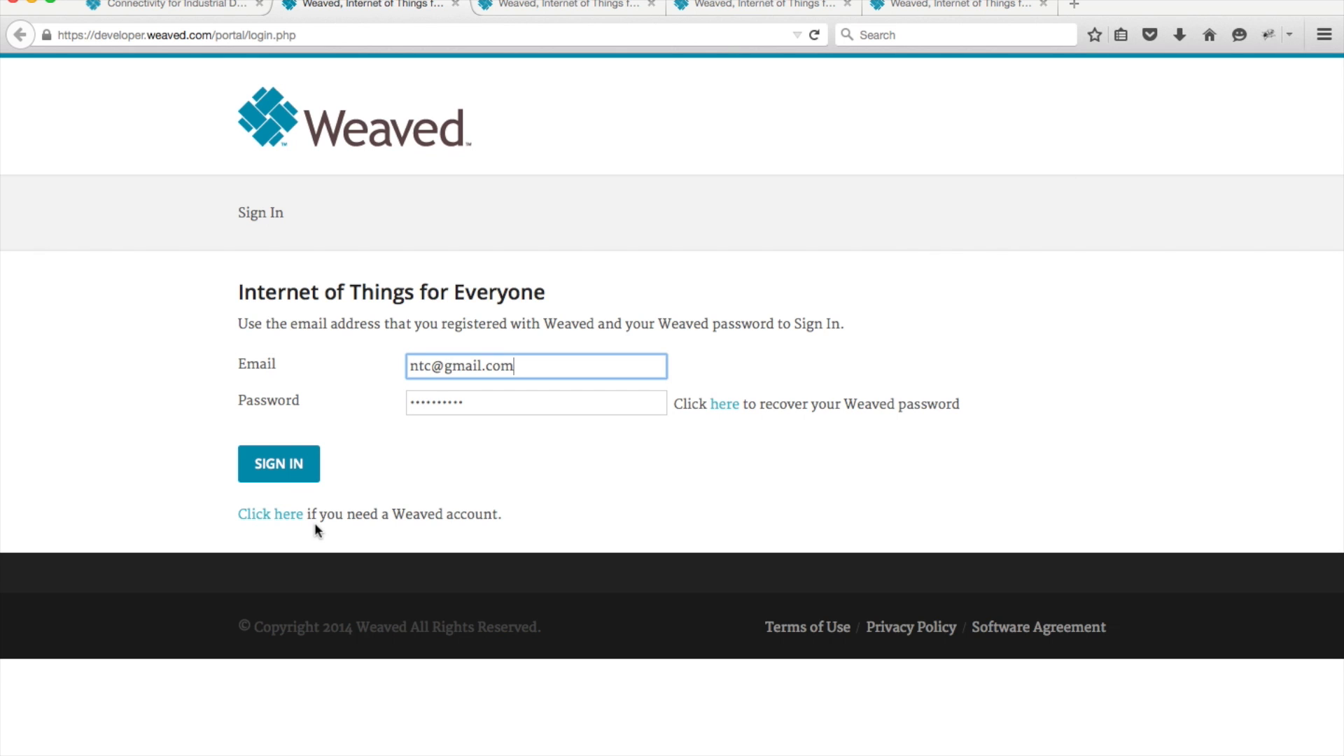
- Sign in and view the VZN LTE NWL http80 device's settings and addresses
click(278, 463)
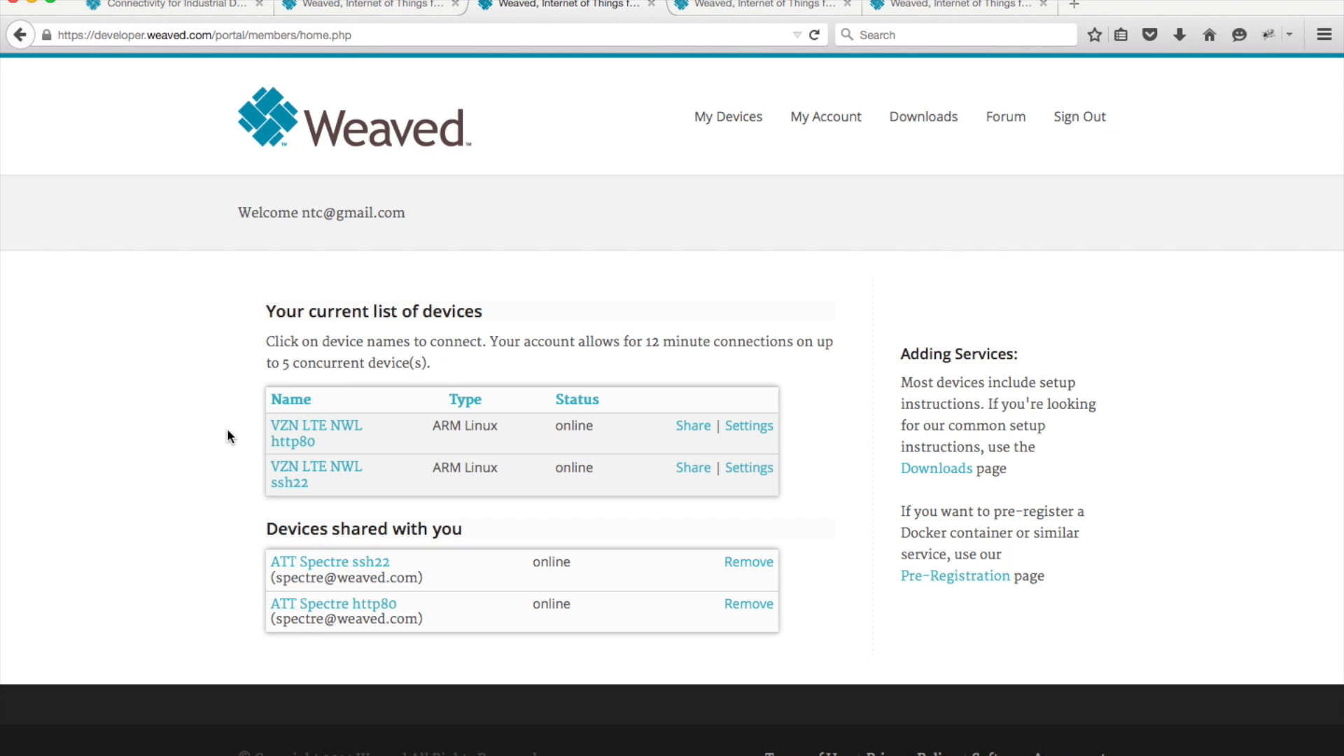
mouse_move(299, 483)
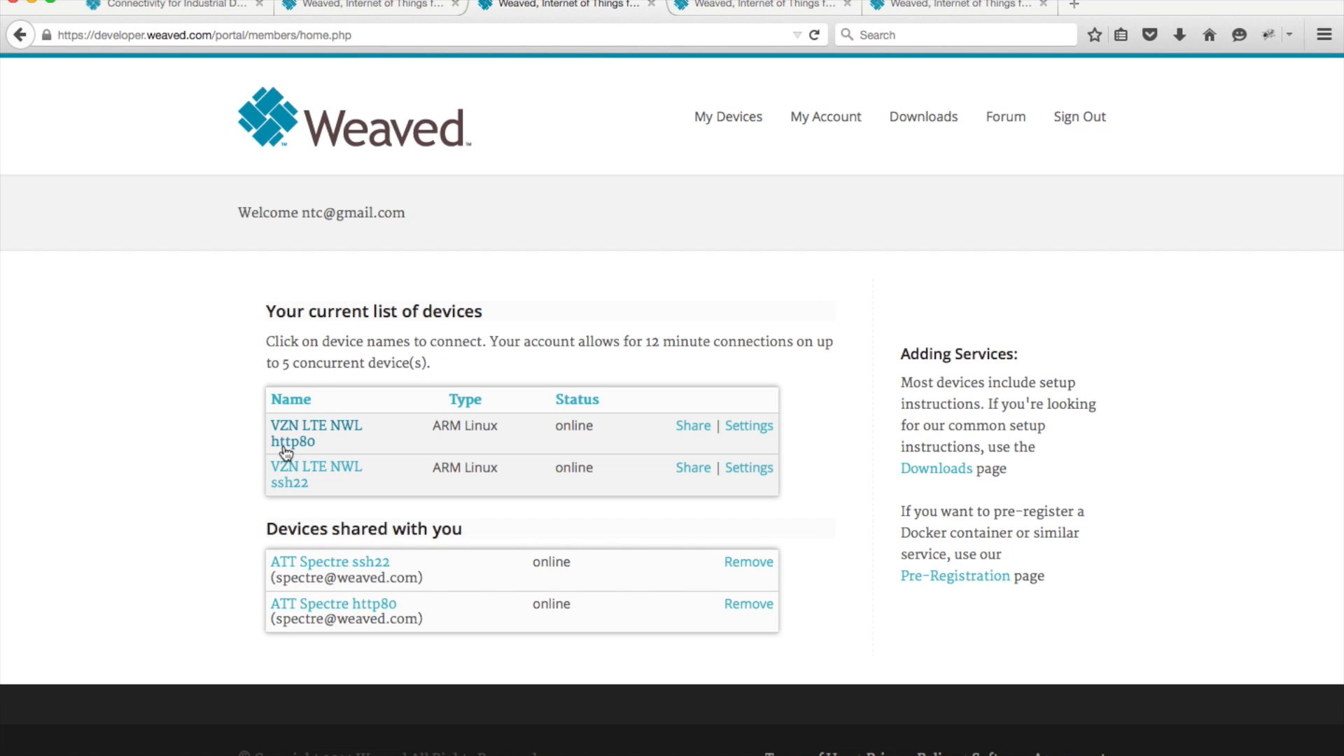
mouse_move(747, 431)
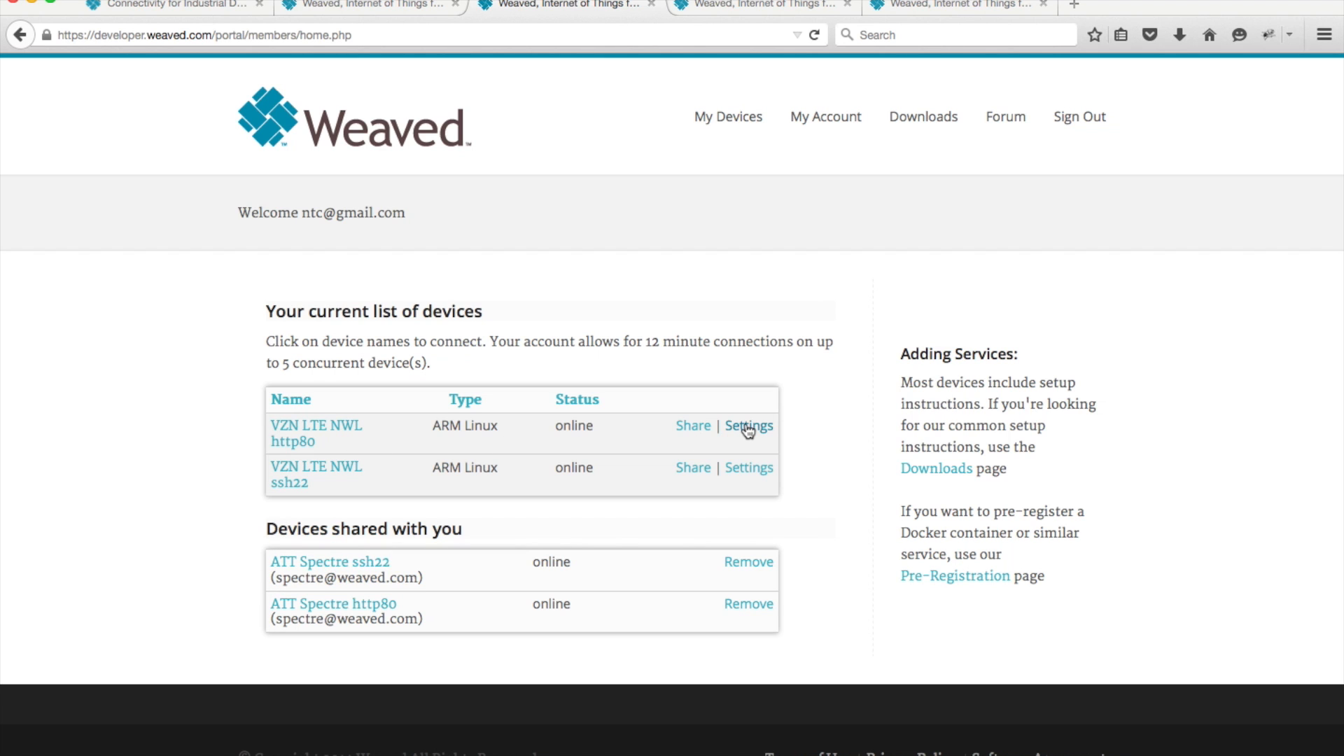
click(748, 426)
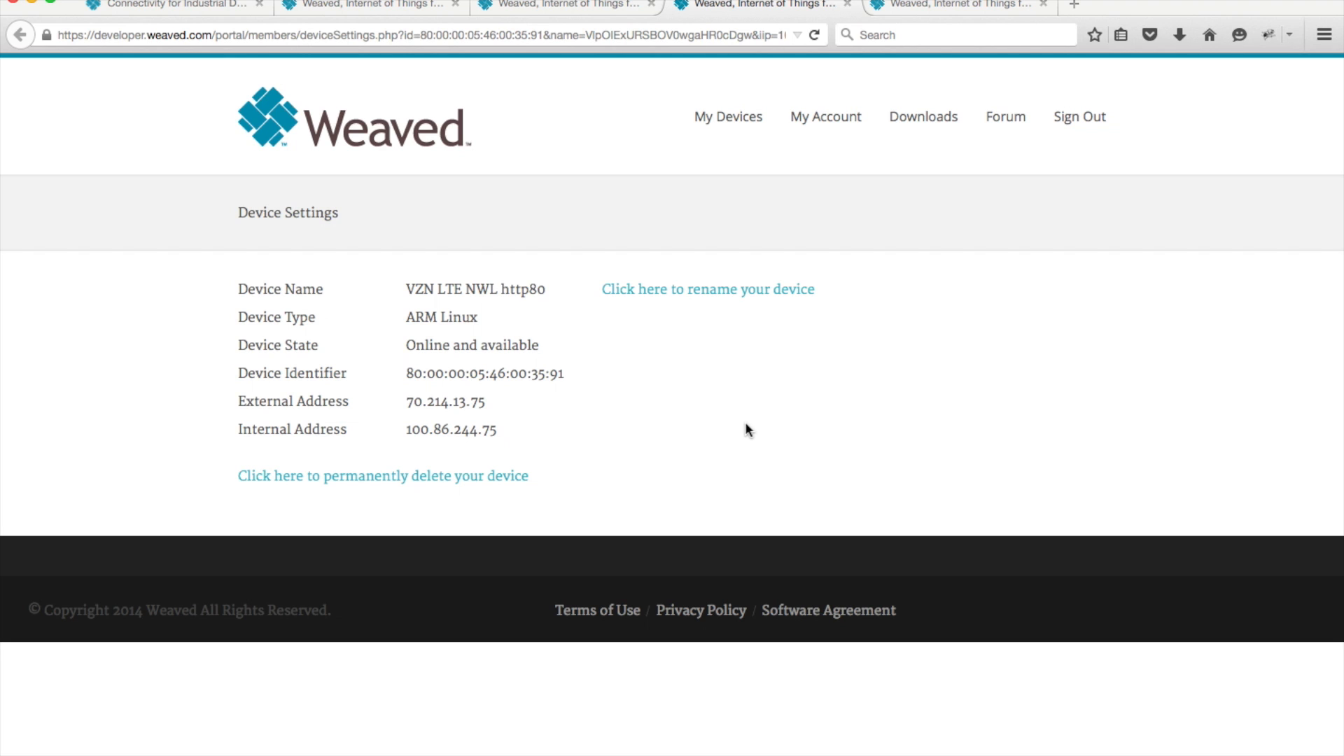
mouse_move(518, 431)
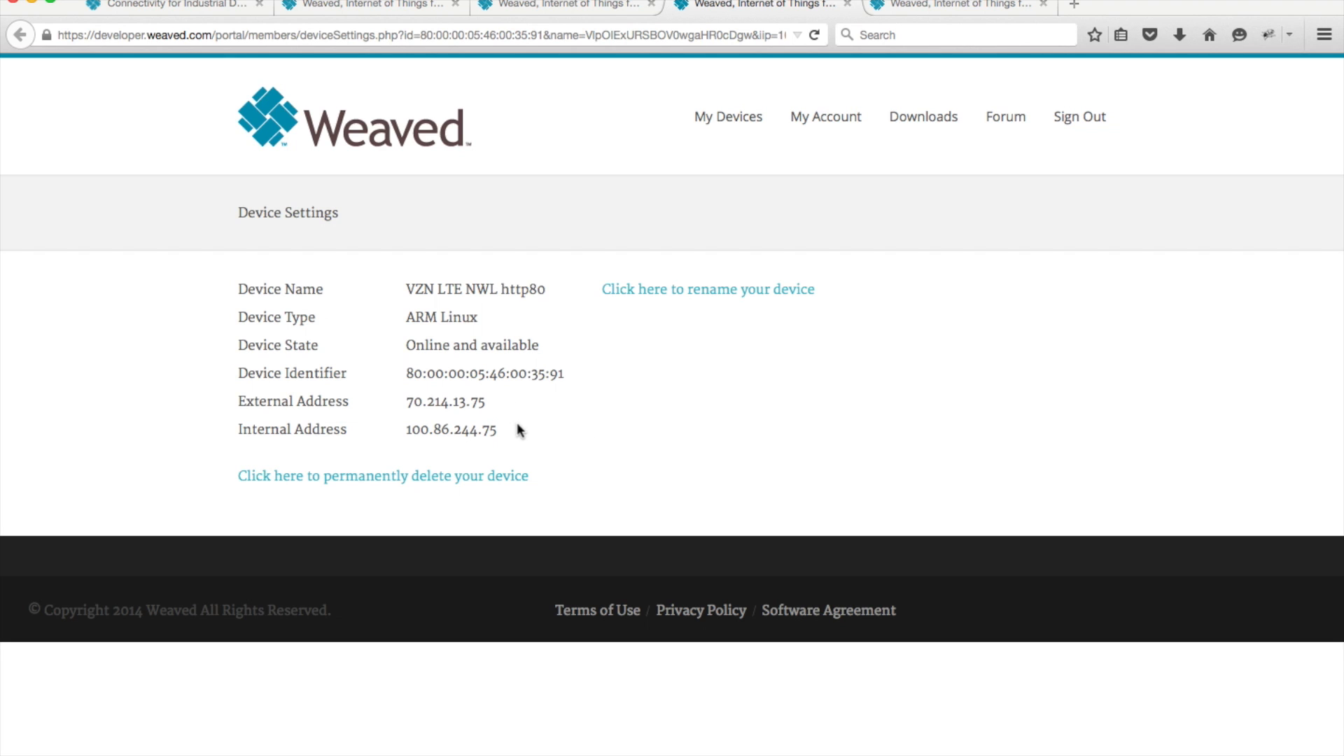
mouse_move(510, 434)
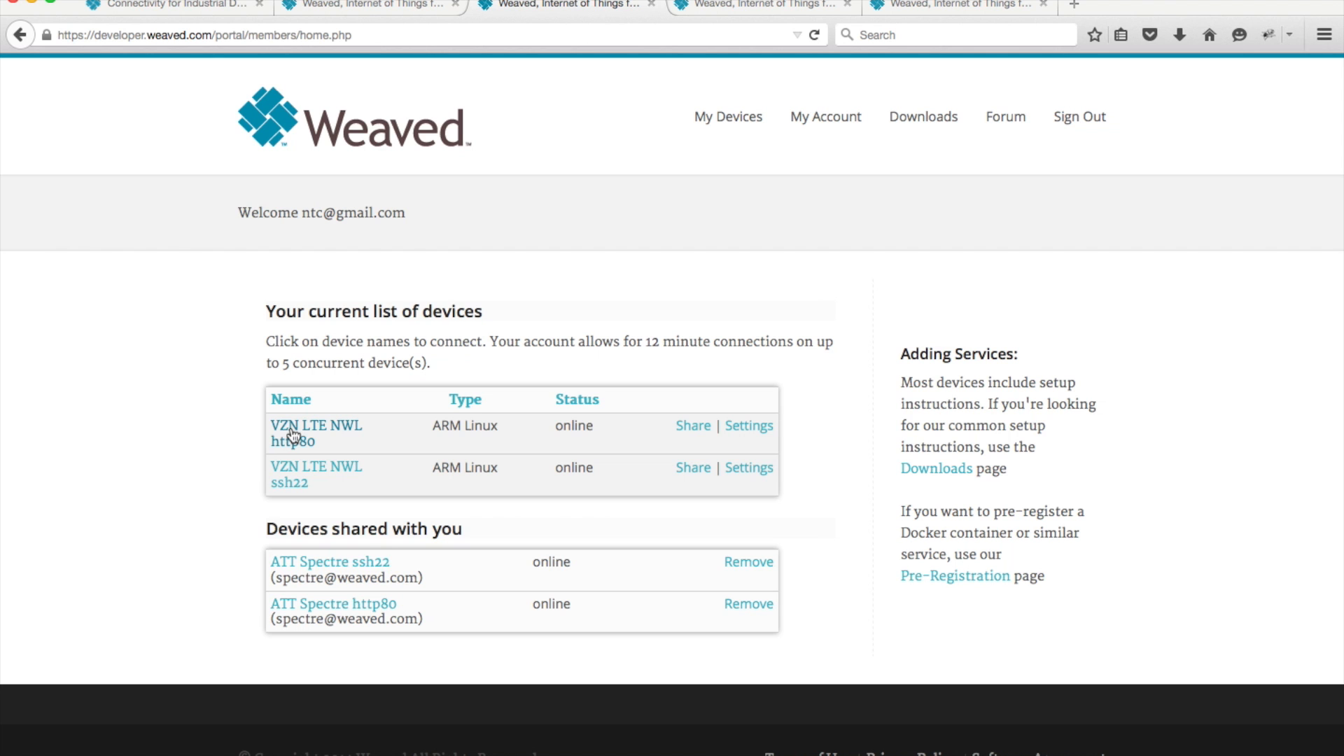
- Connect to the http80 device's web admin page and log in as root
click(302, 433)
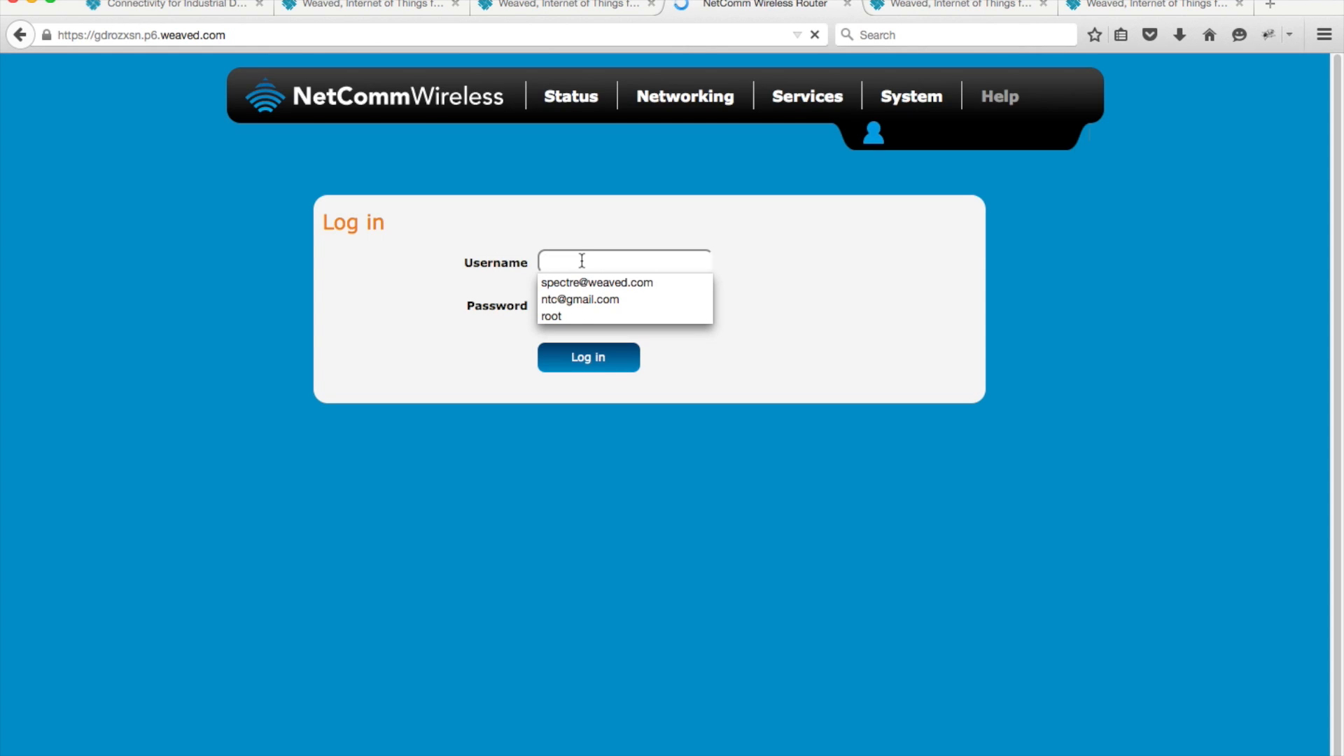
mouse_move(581, 326)
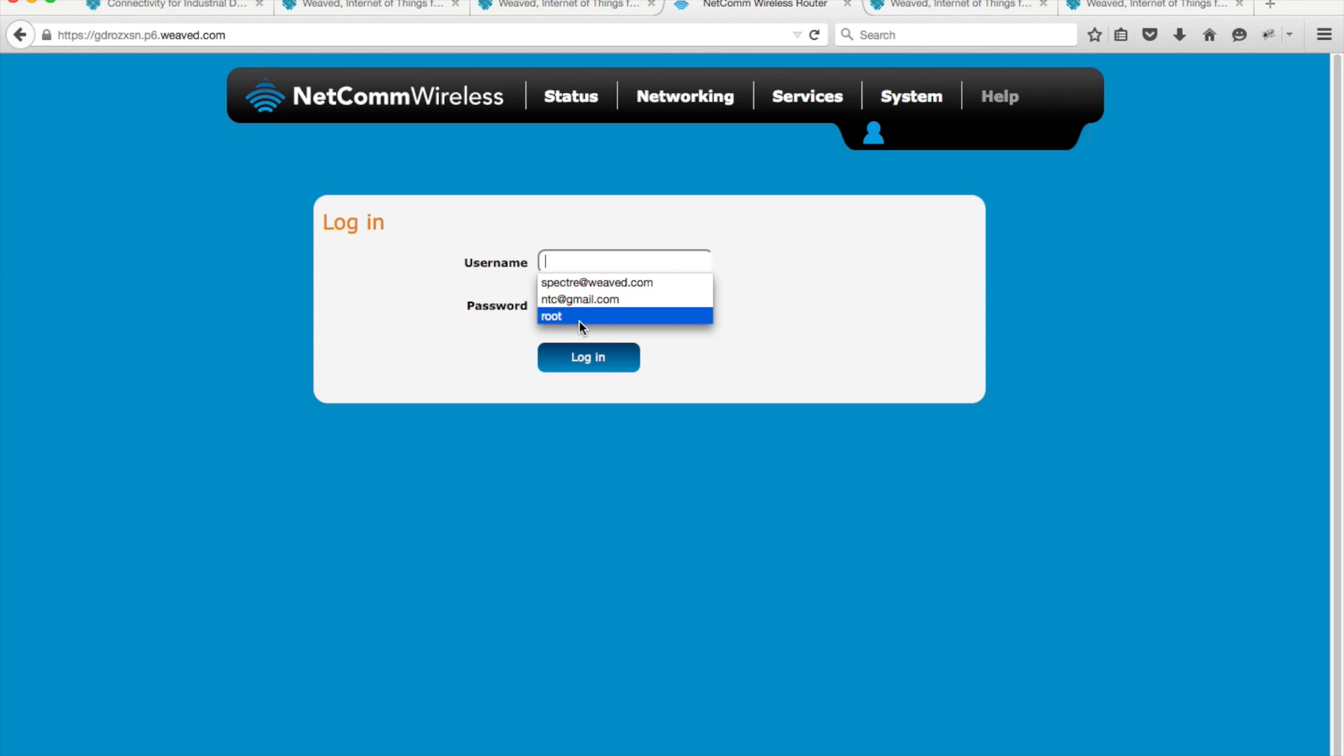
click(579, 316)
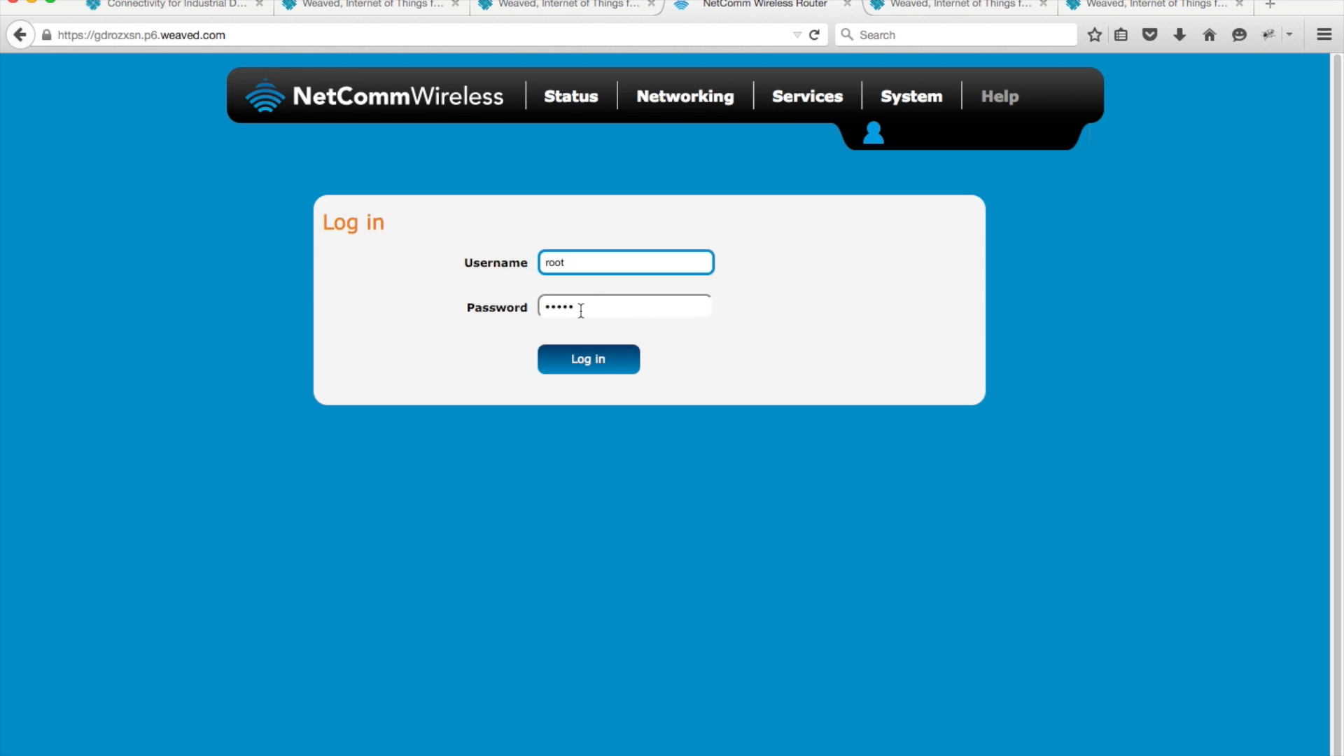
click(588, 358)
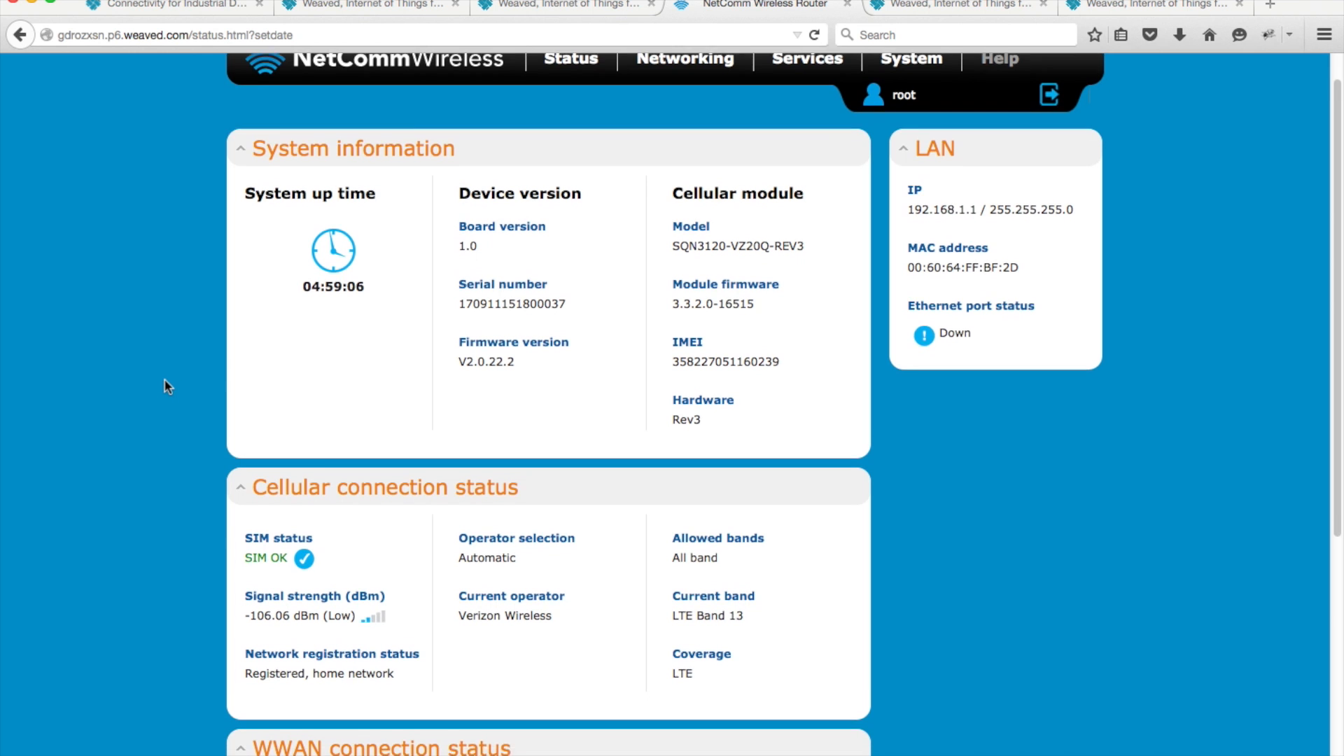
- Review the modem's status page, including the expanded Advanced status section
scroll(down, 3)
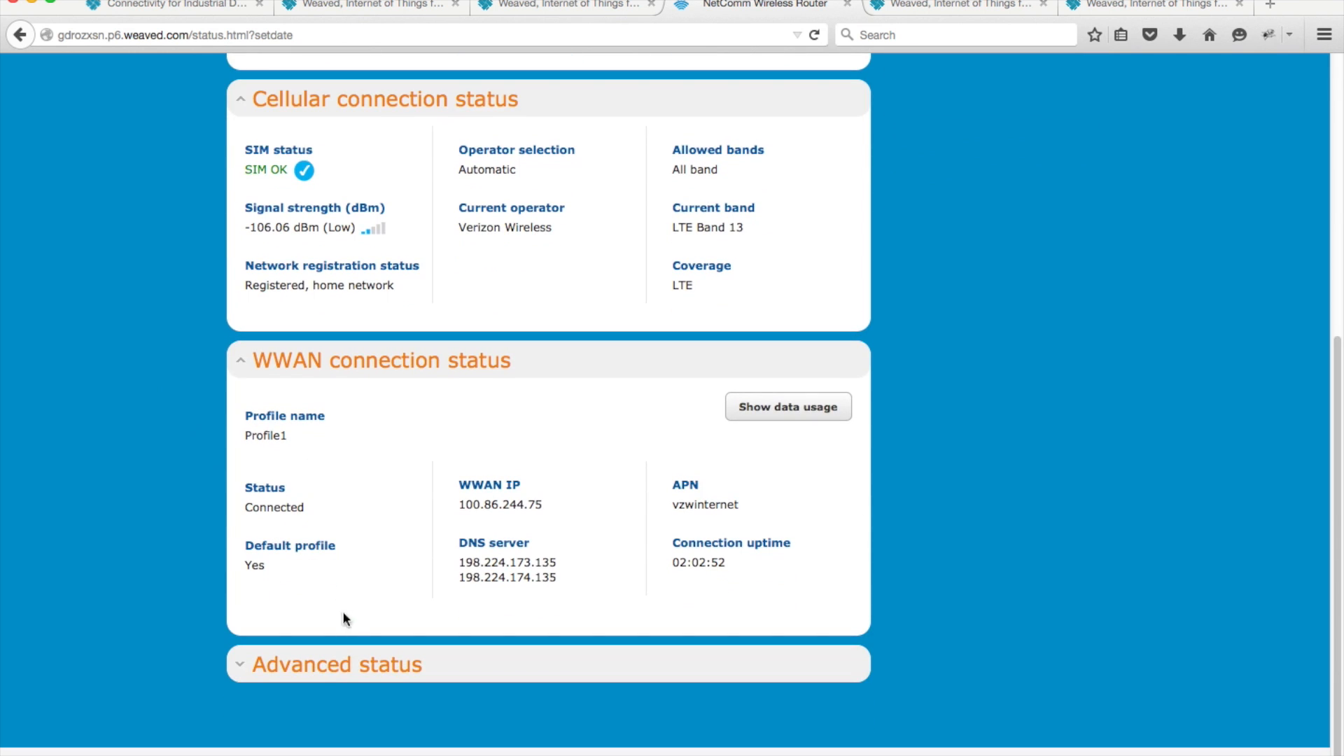
click(335, 664)
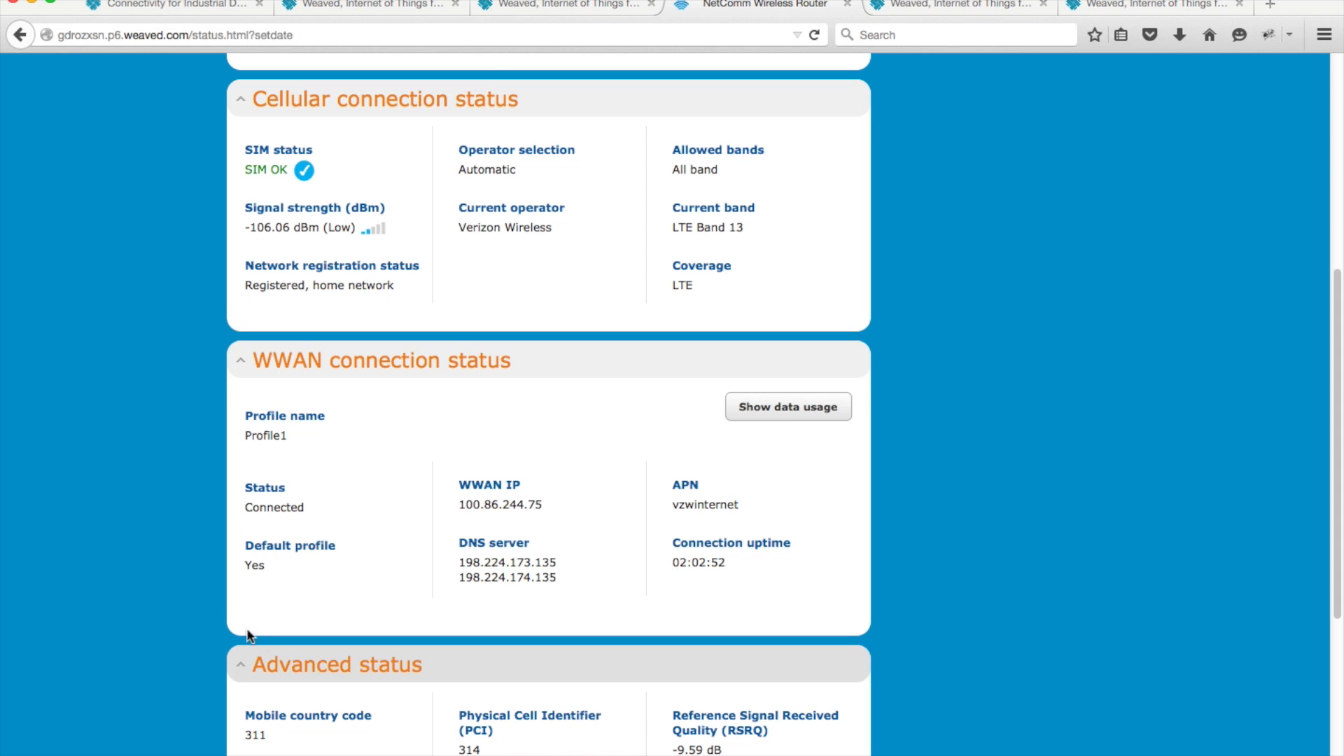
scroll(down, 3)
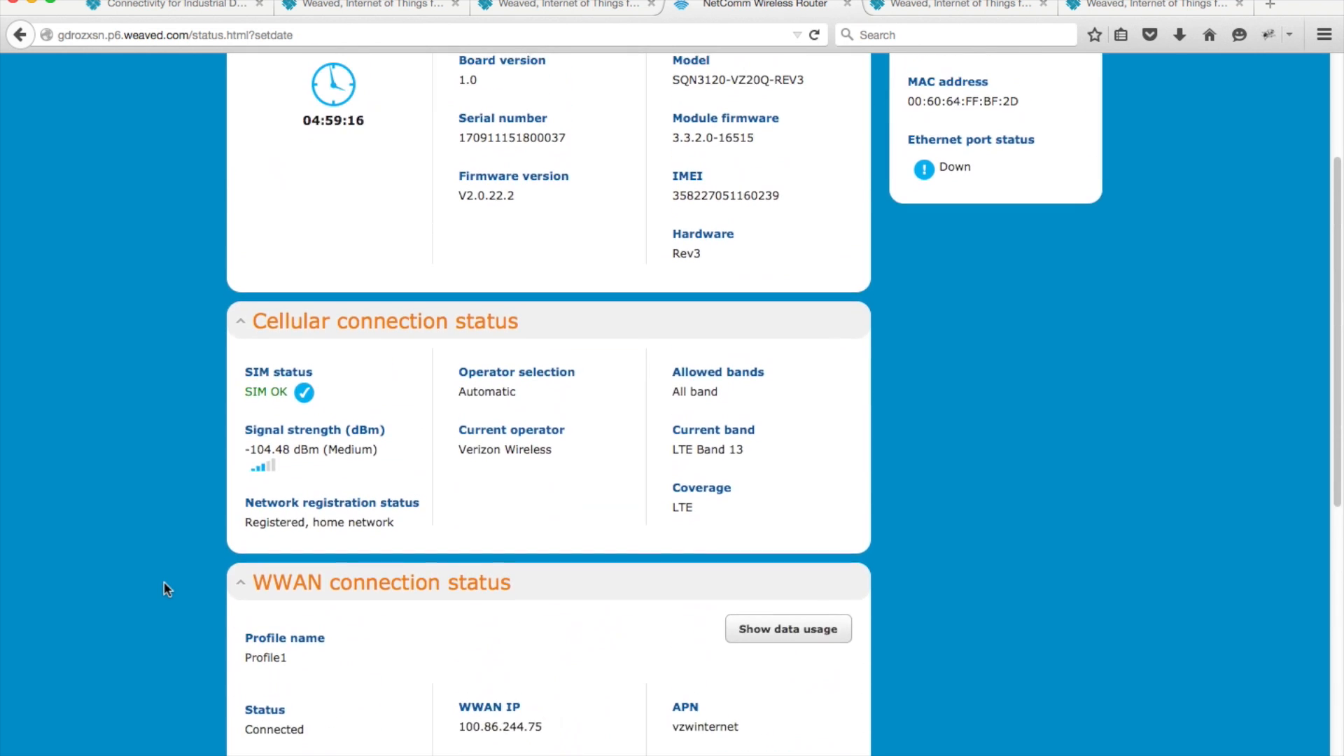
scroll(up, 3)
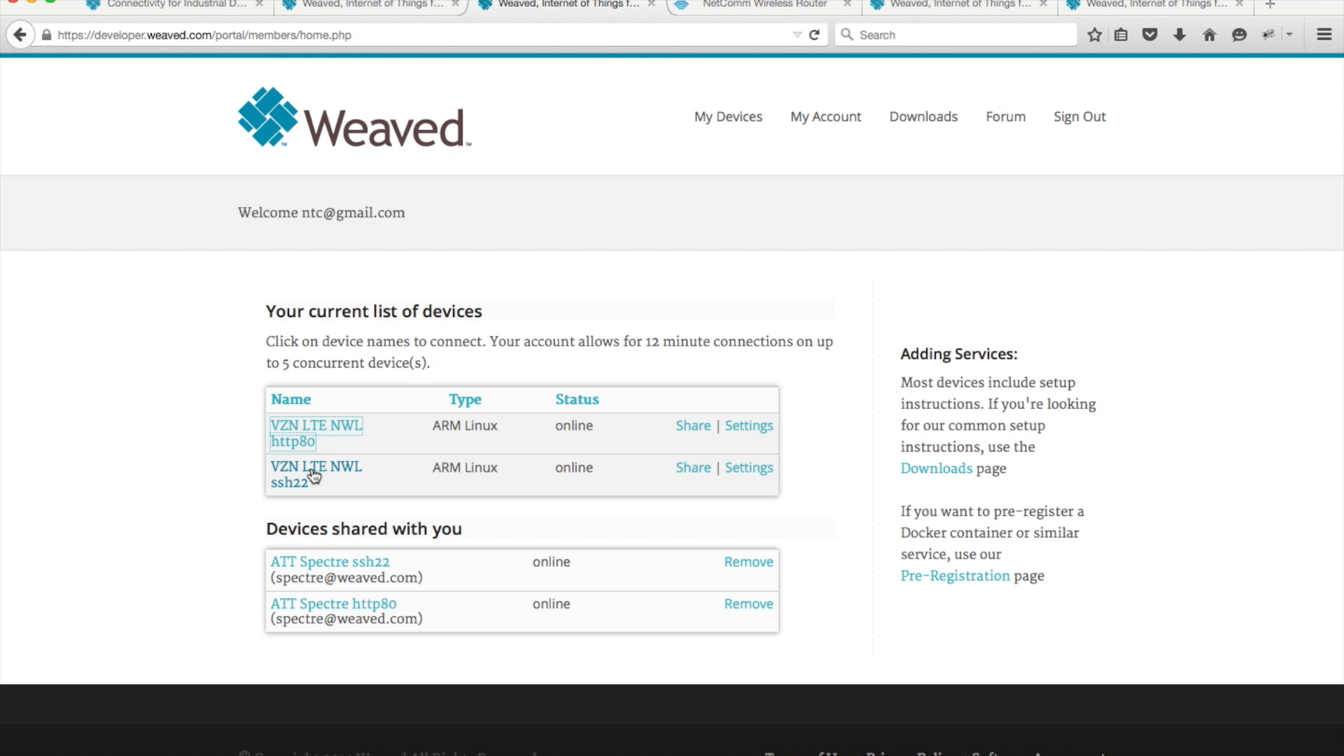
- Connect to the VZN LTE NWL ssh22 device and select its suggested ssh command line
click(315, 466)
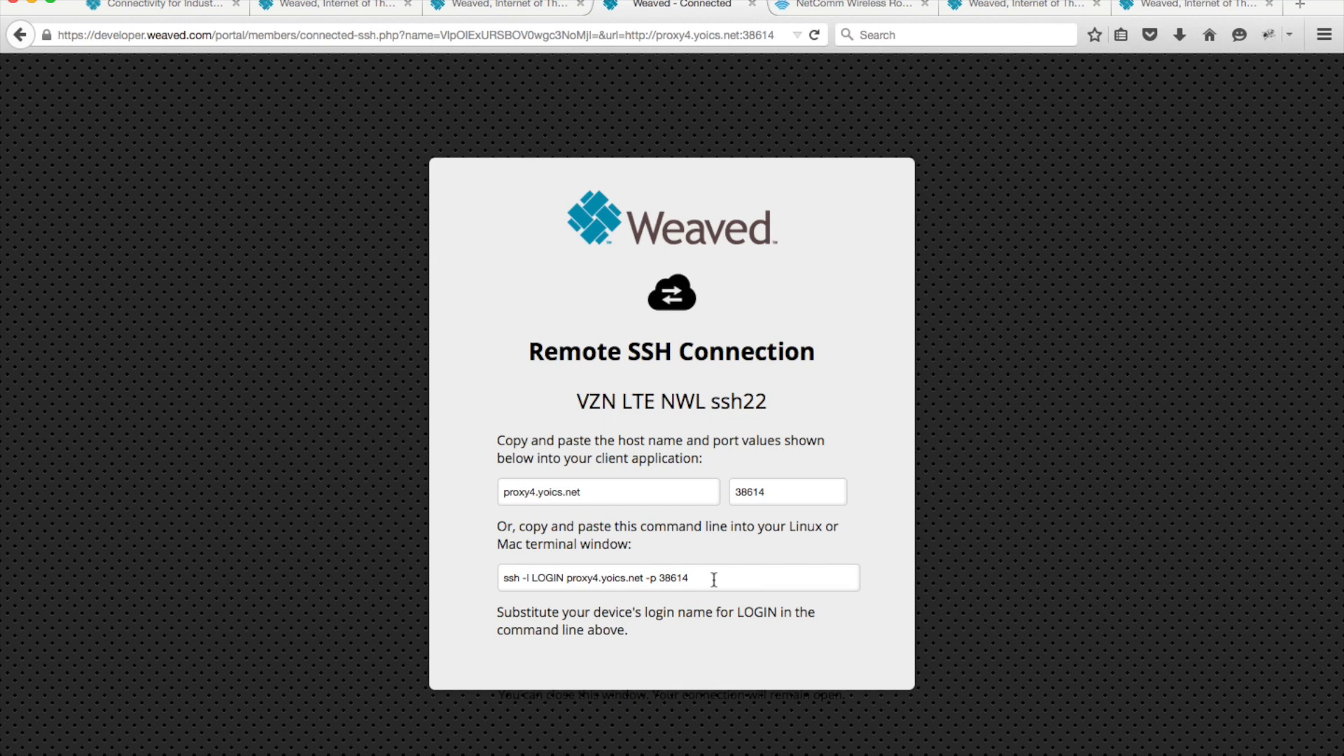
double_click(673, 577)
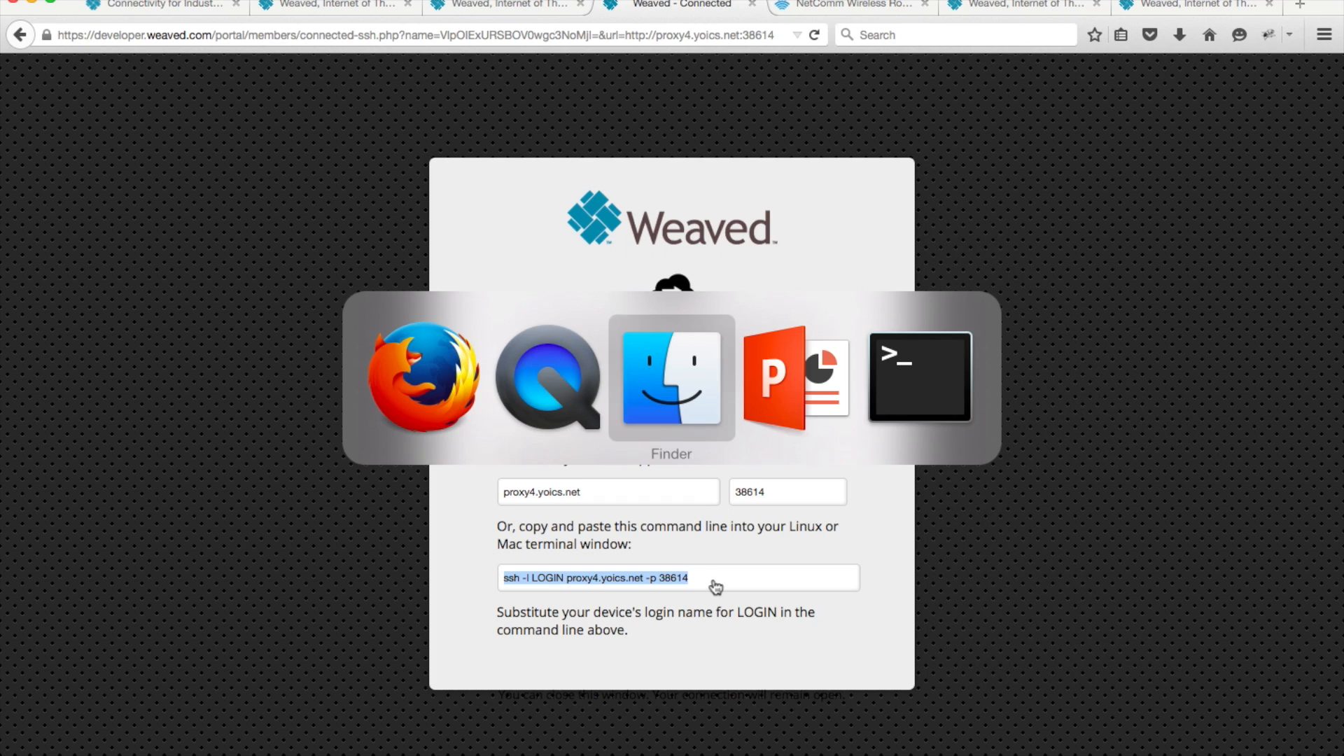
- Run 'ssh -l root proxy4.yoics.net -p 38614' in Terminal and accept the host key
click(923, 377)
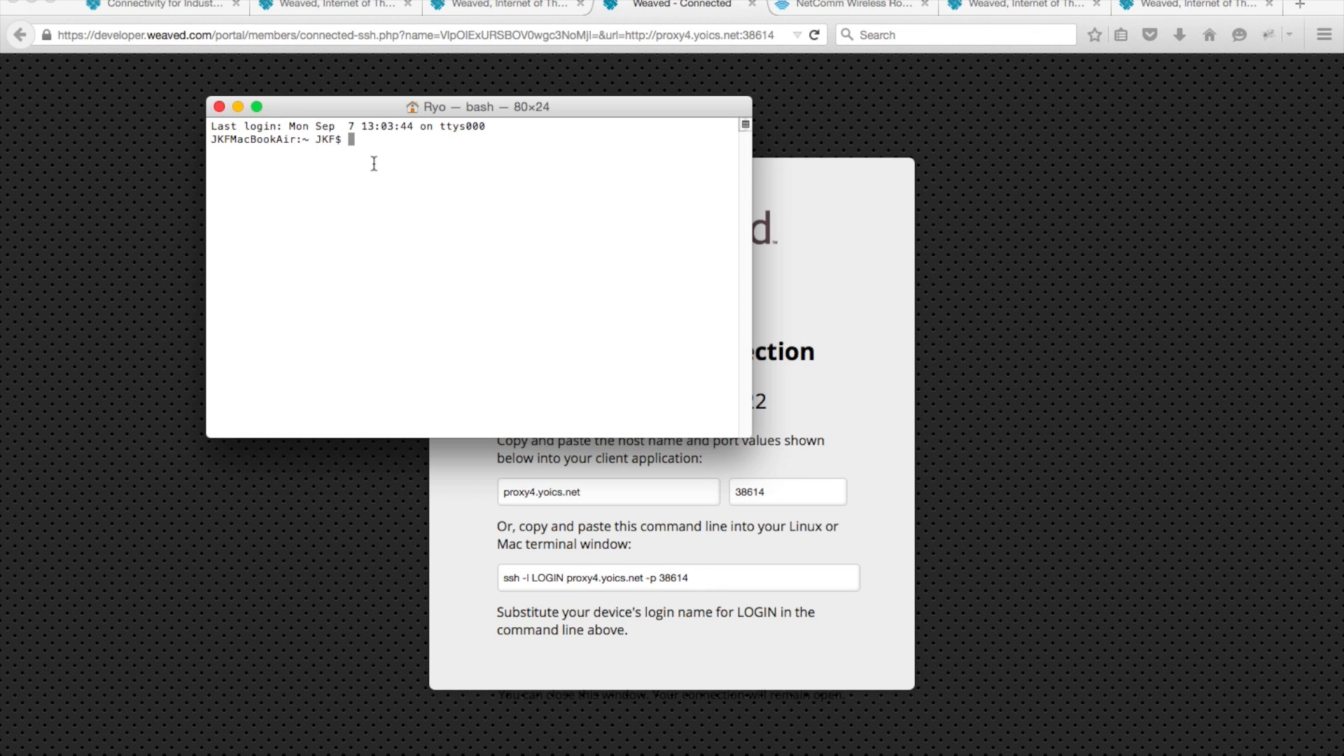
text(ssh -l LOGIN proxy4.yoics.net -p 38614)
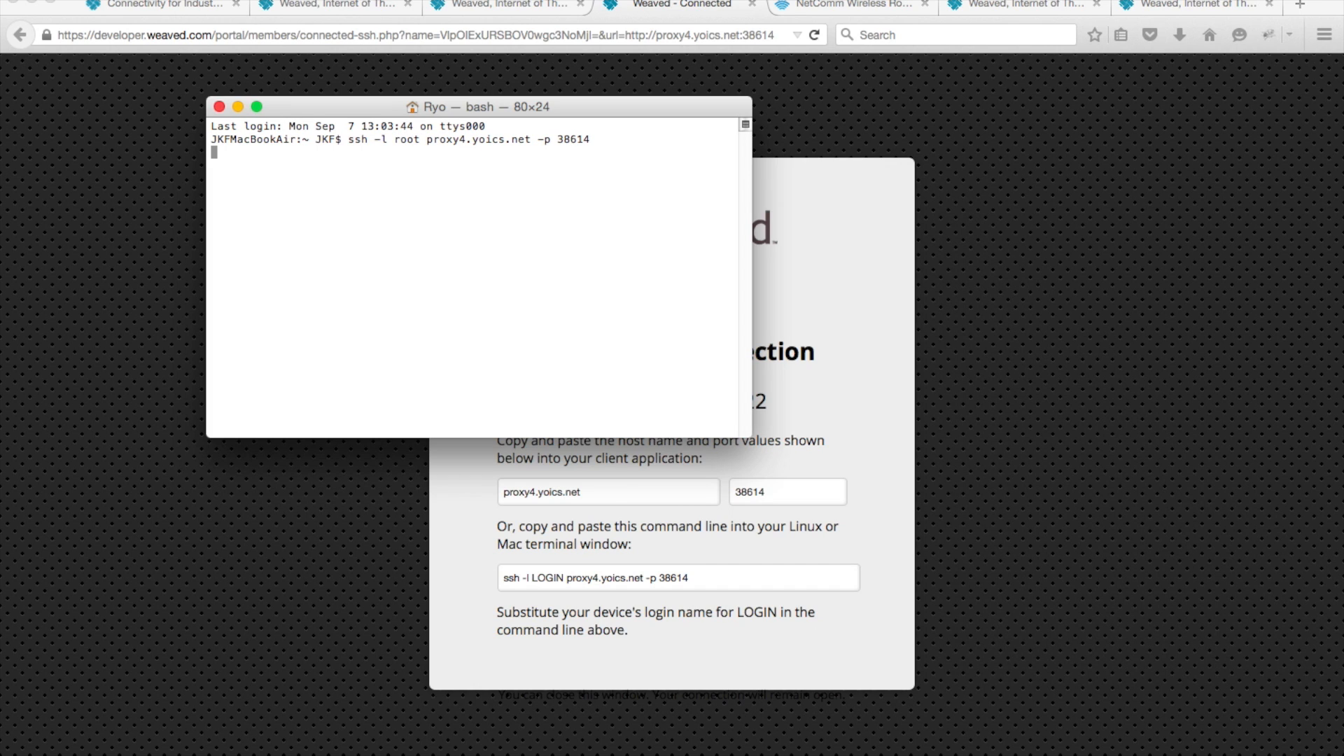
key(Return)
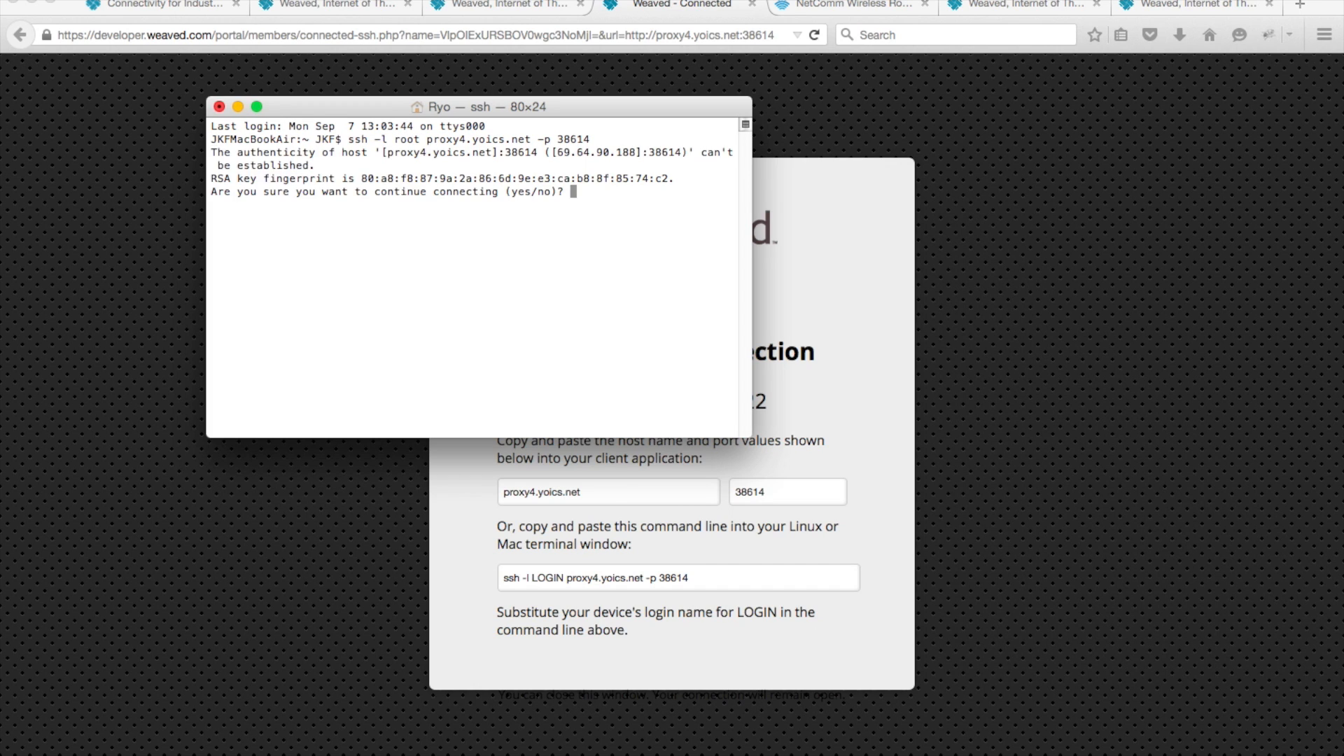
text(yes)
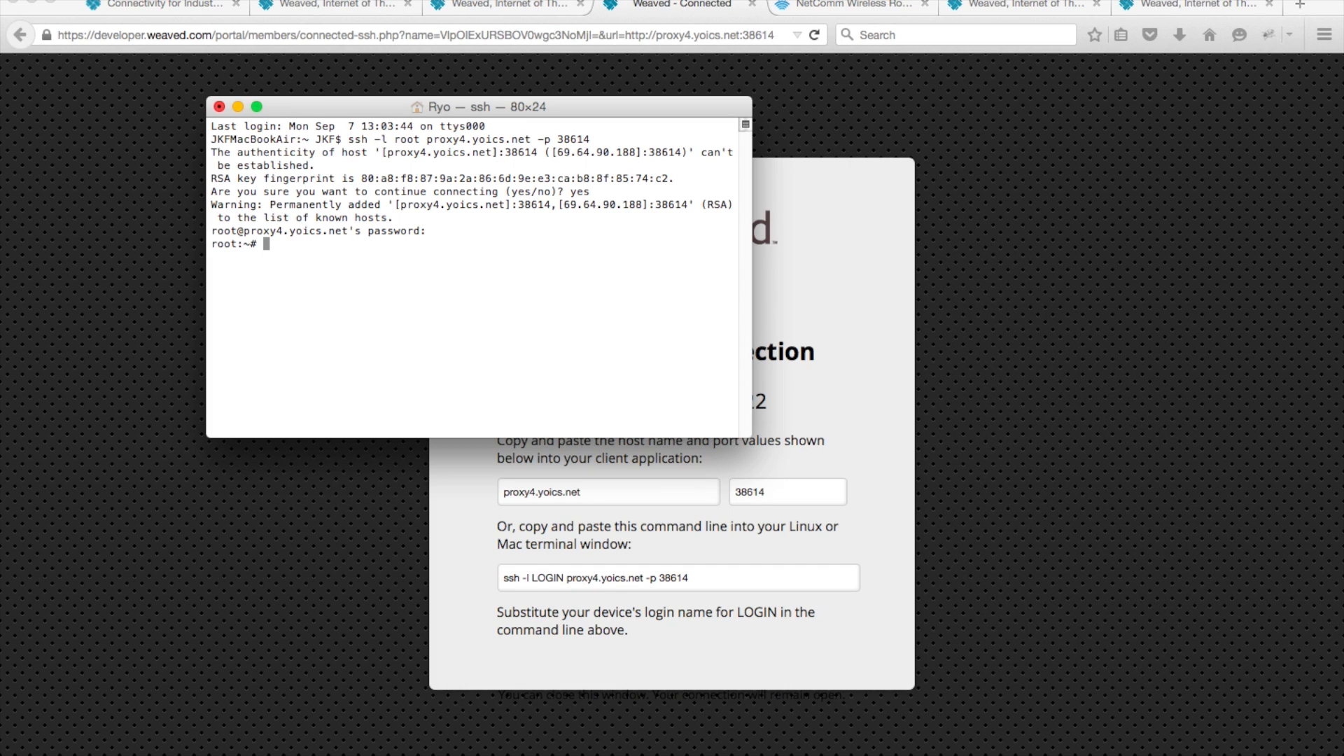
- Run pwd and traceroute weaved.com on the modem's root shell
text(pwd)
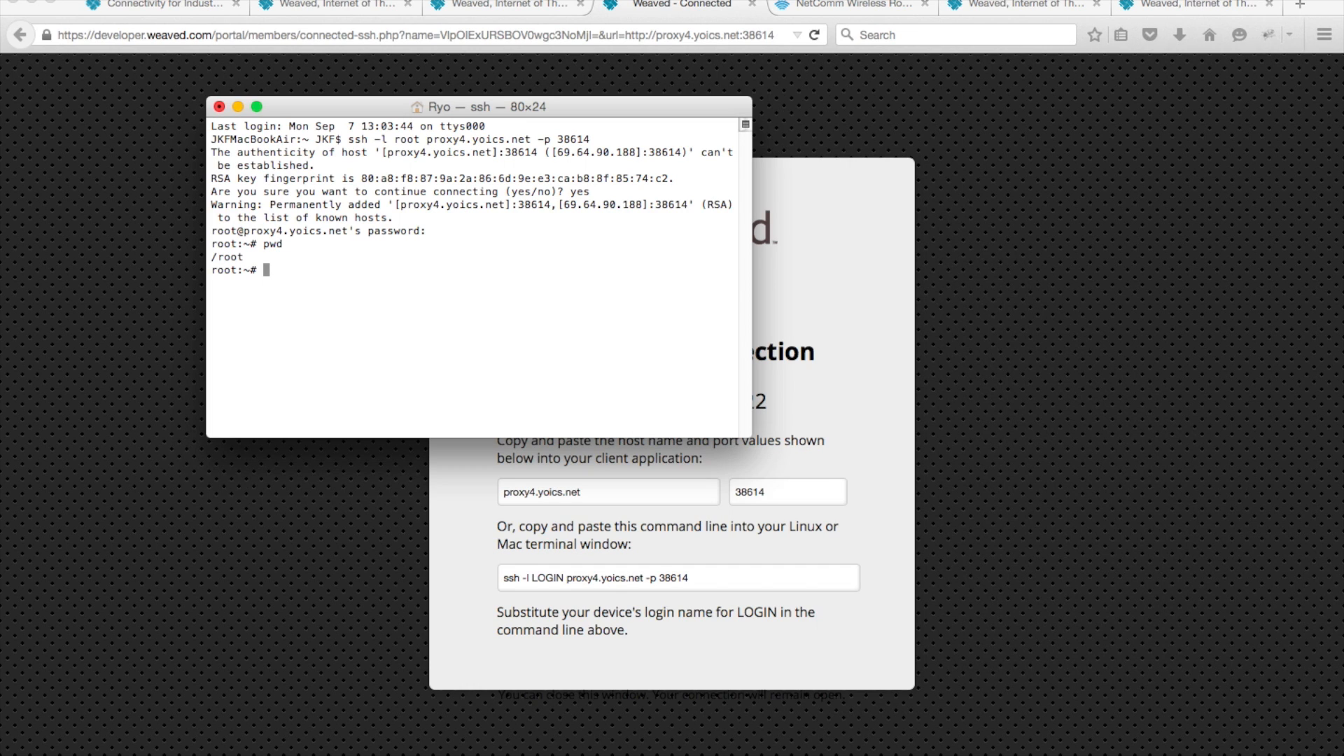
text(trac)
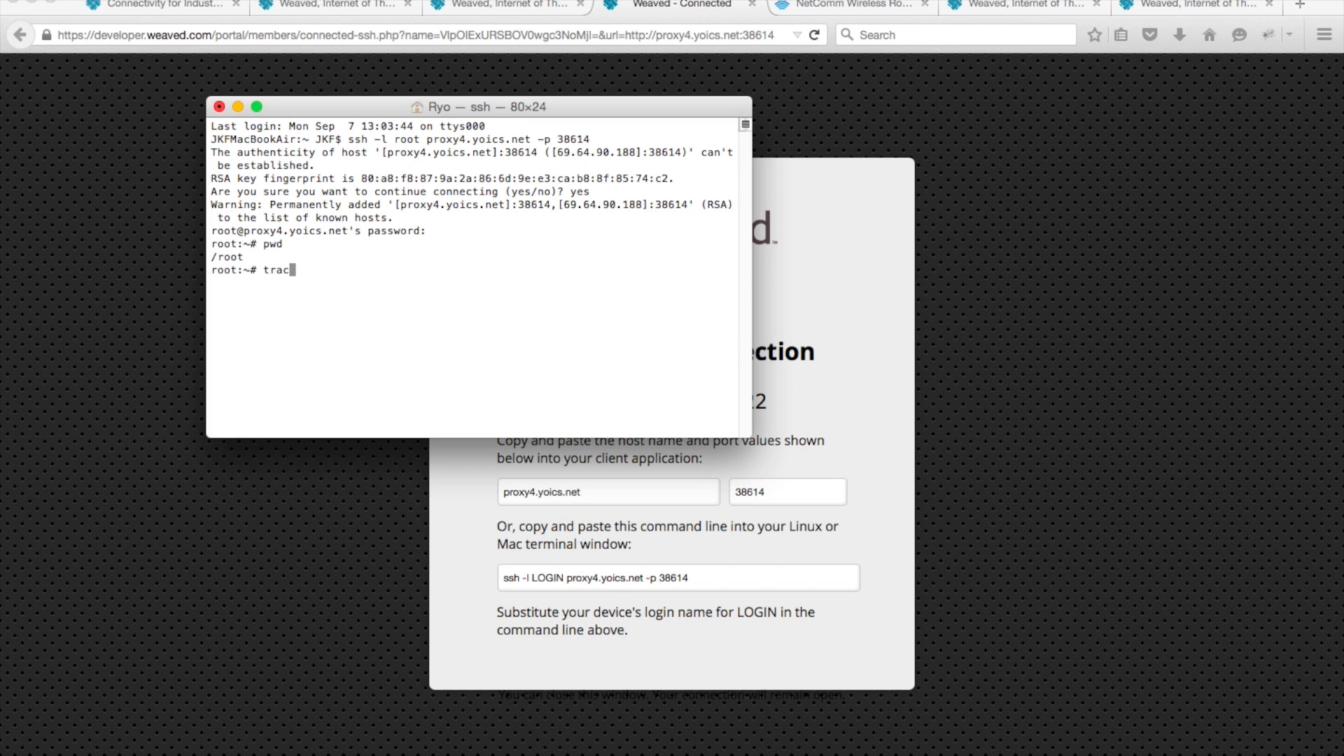
text(eroute)
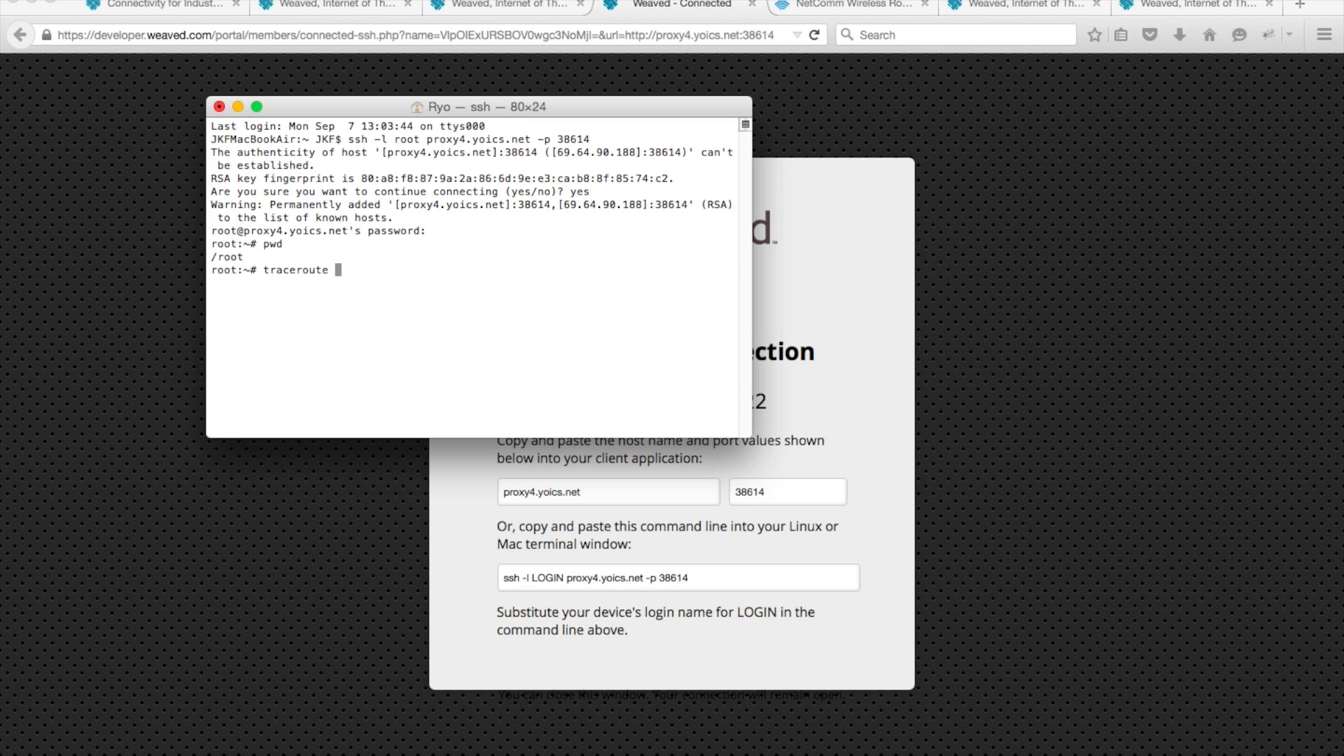
text(weaved.com)
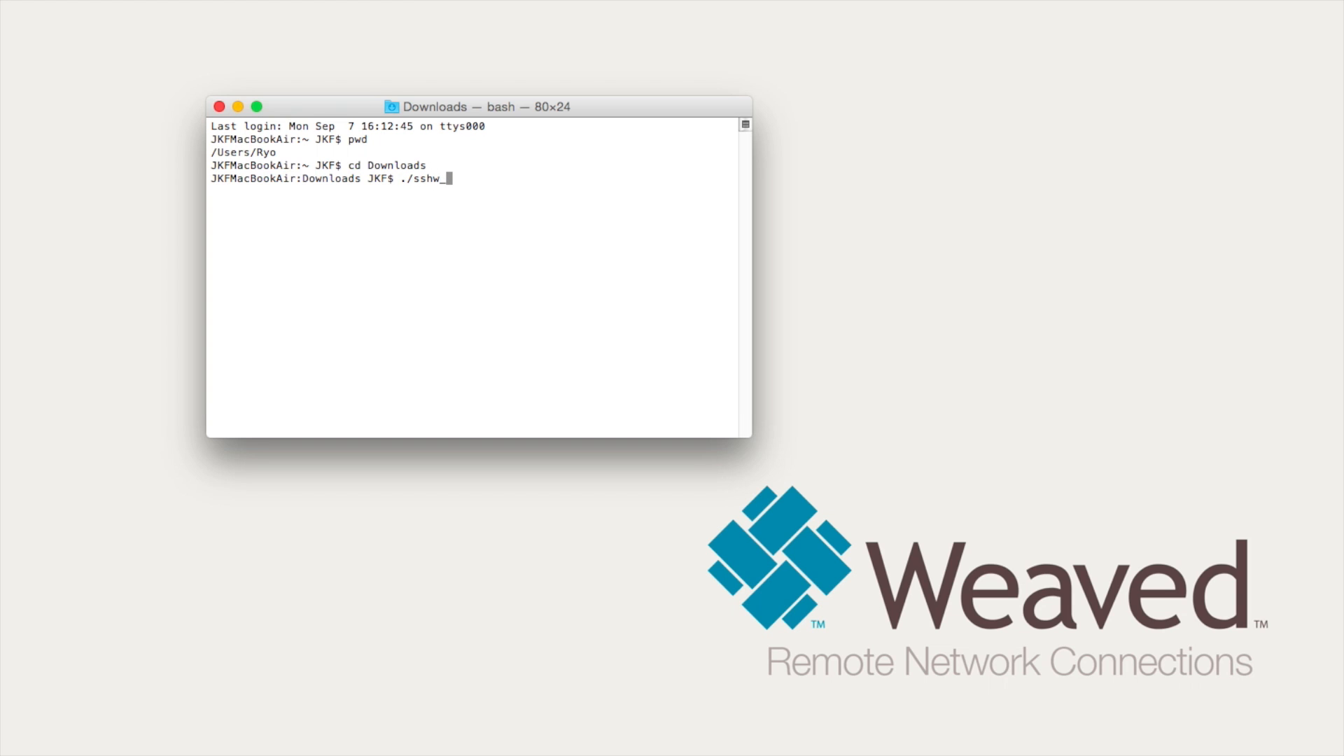
- Run ./sshw_ntc.sh from Downloads and submit the root password
text(ntc.sh)
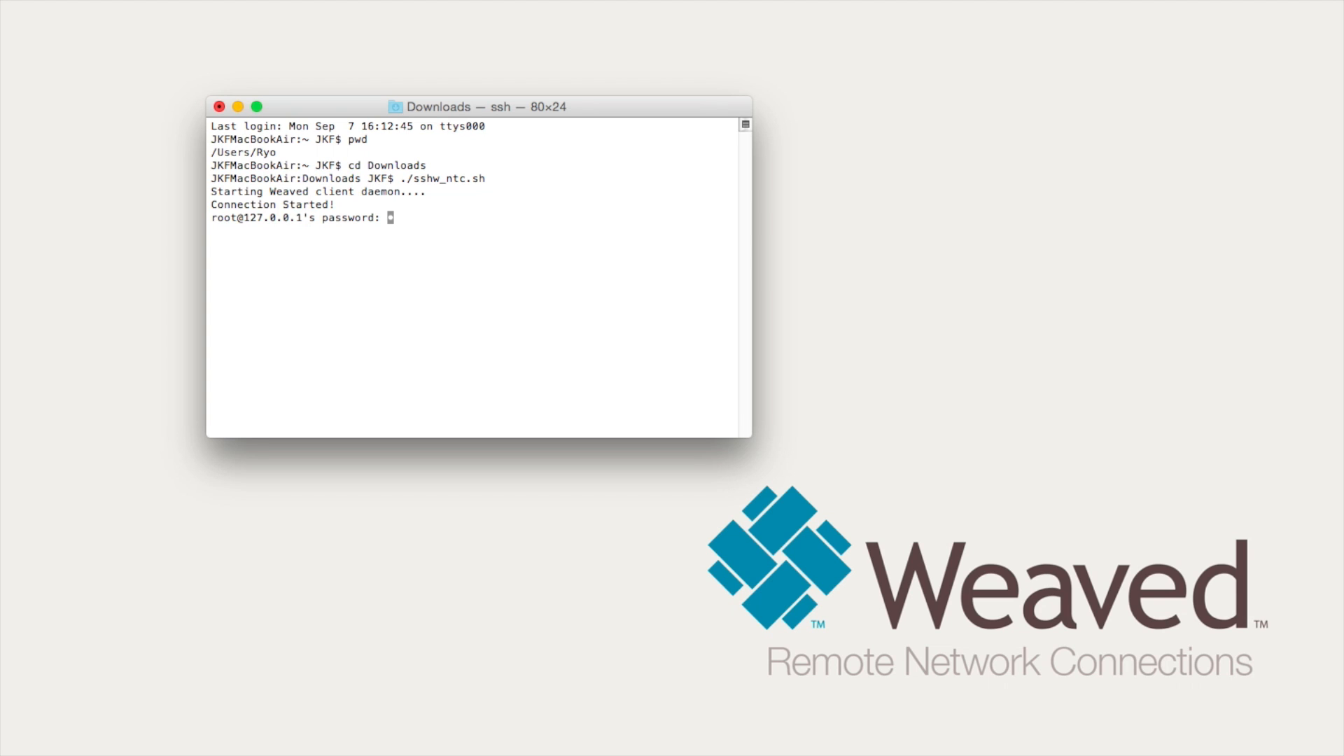
key(Enter)
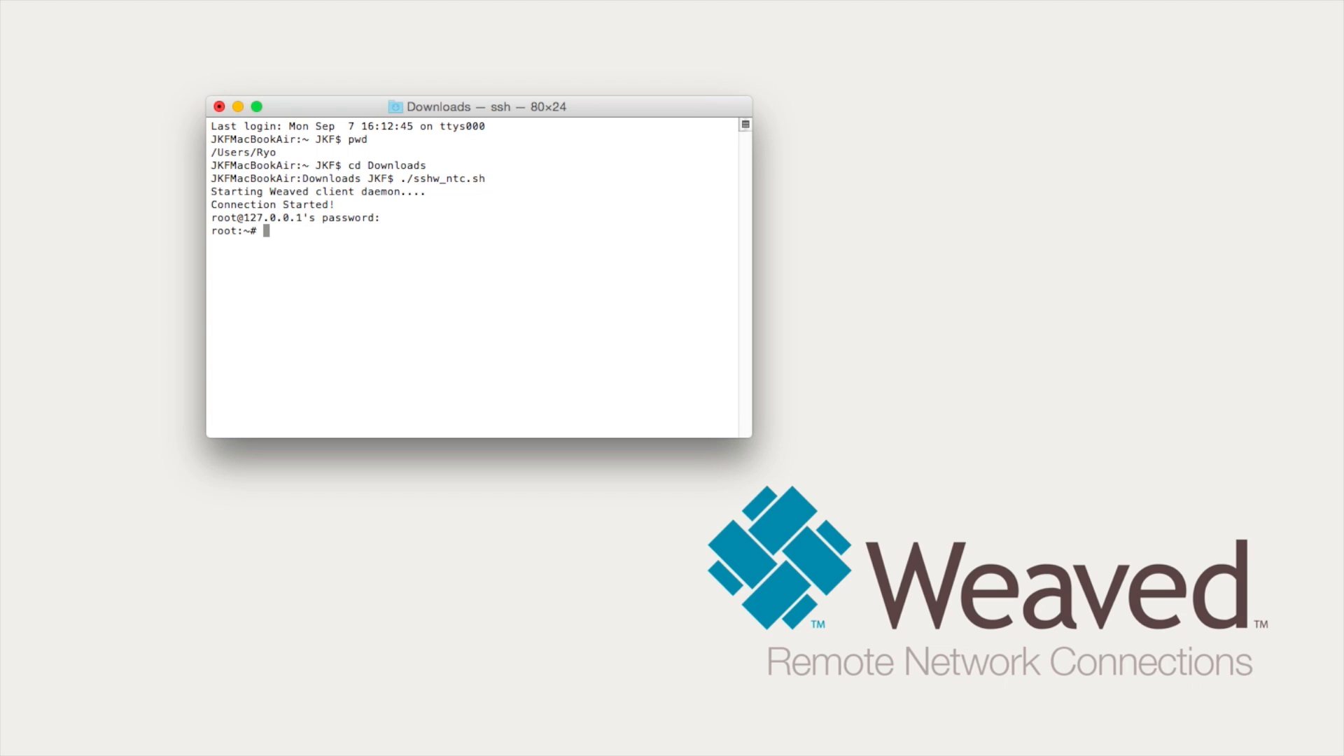
- Run pwd and start a traceroute from the modem's root shell
text(pwd)
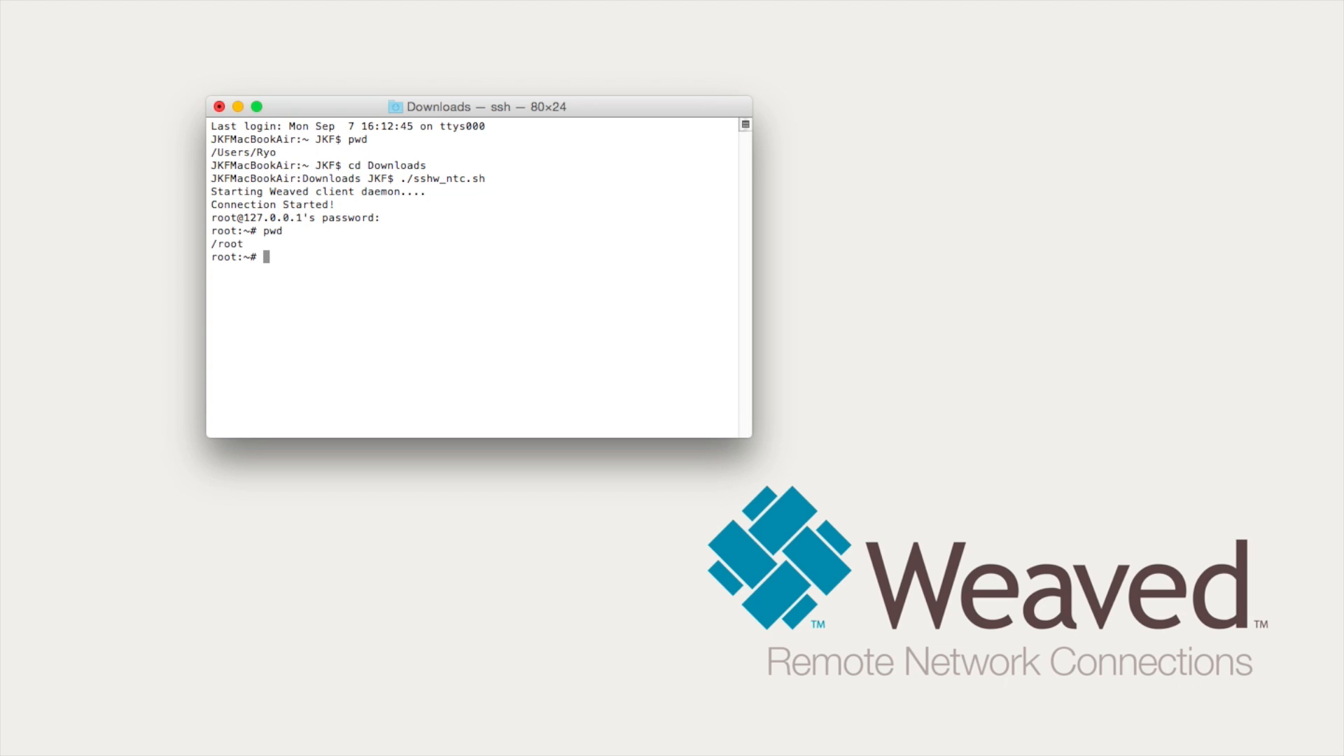
text(trace)
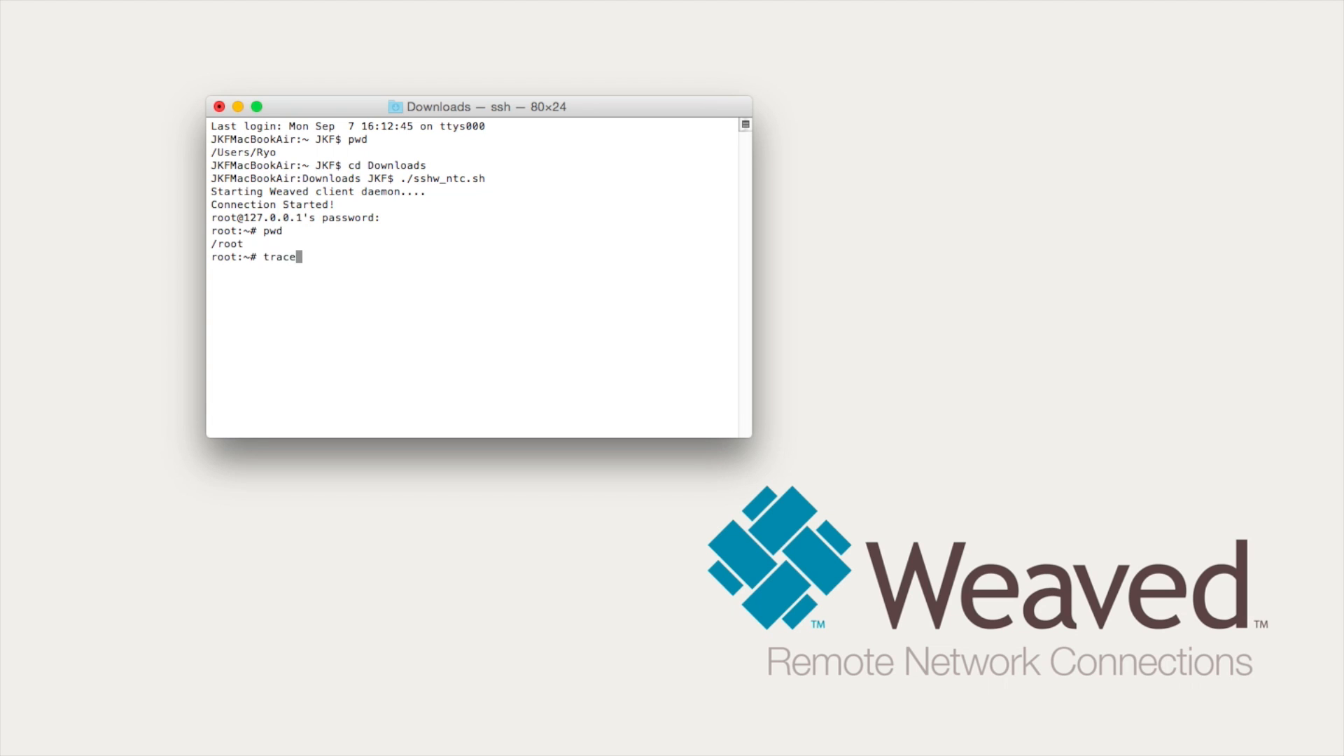
text(route)
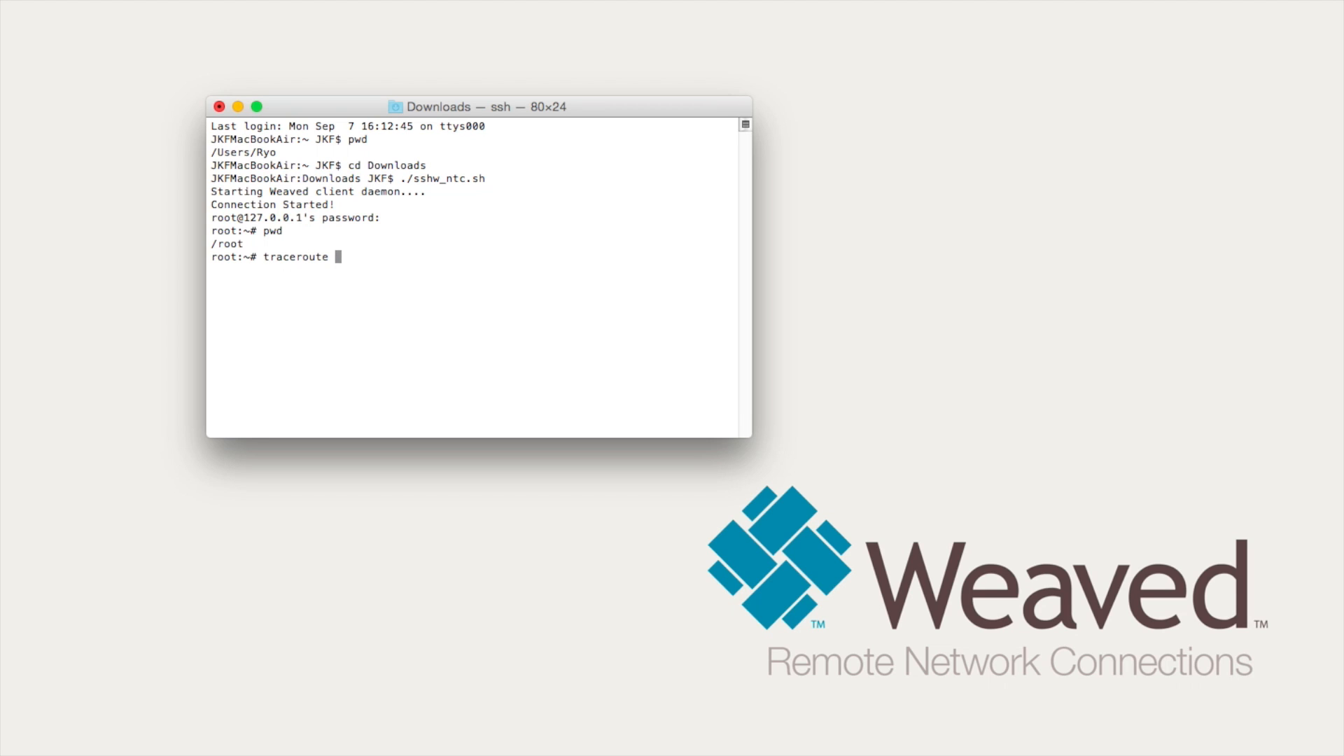